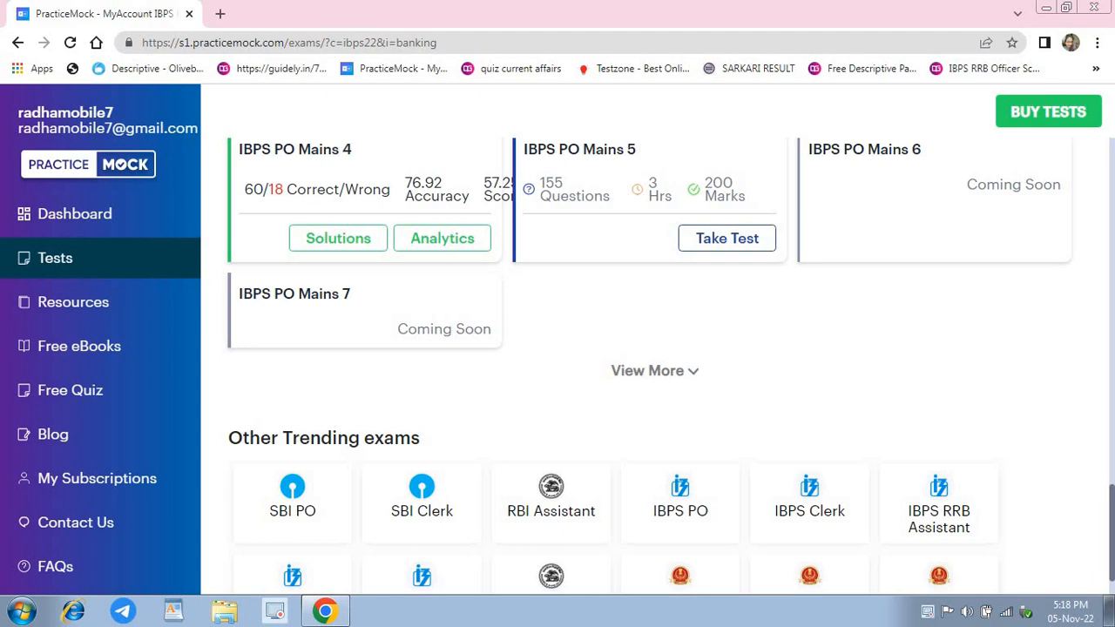
Show the IBPS PO Mains 4 analytics: score 57.25/200, rank 39/428, percentile 91.12.
left_click(443, 237)
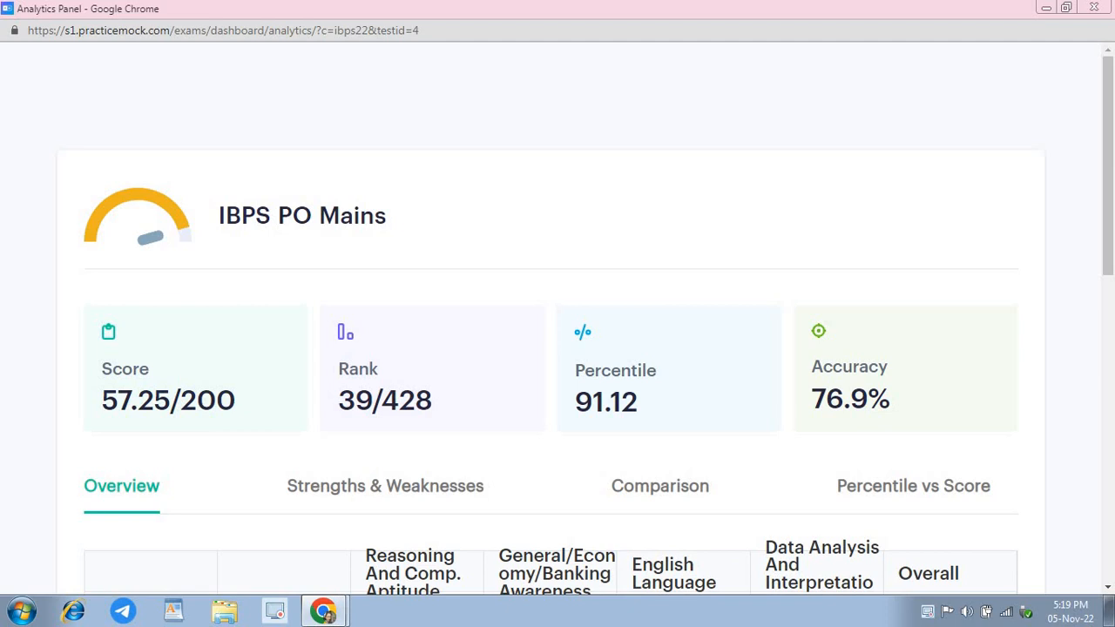
Scroll through the section-wise table of time, accuracy, marks, percentile and rank (e.g. Reasoning 9.5/60, rank 163).
scroll("down", 3)
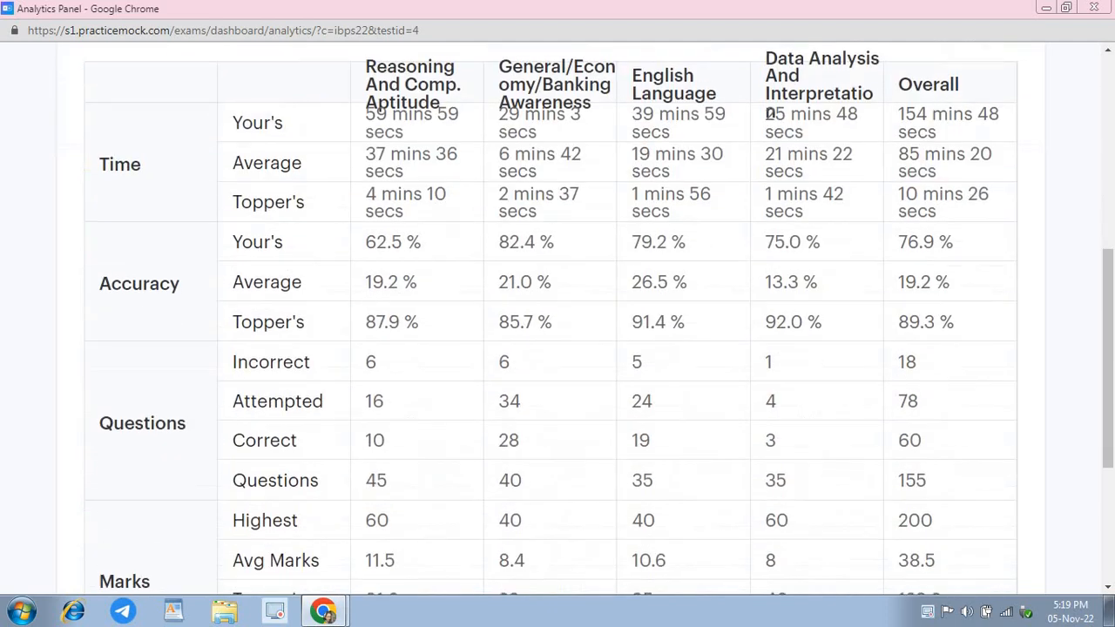
scroll("down", 3)
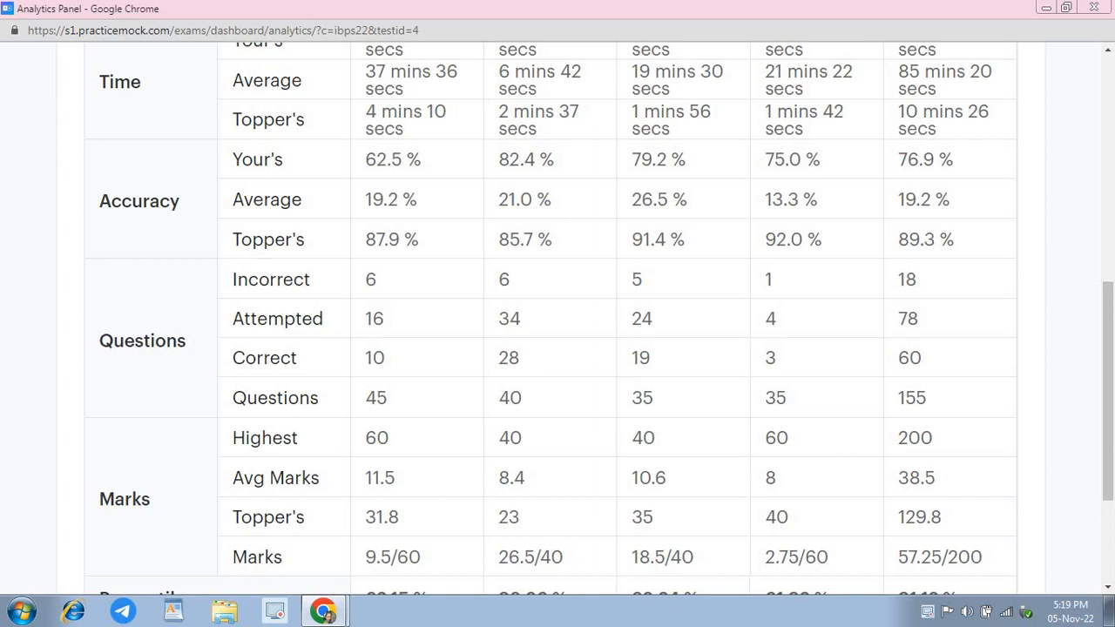
scroll("down", 3)
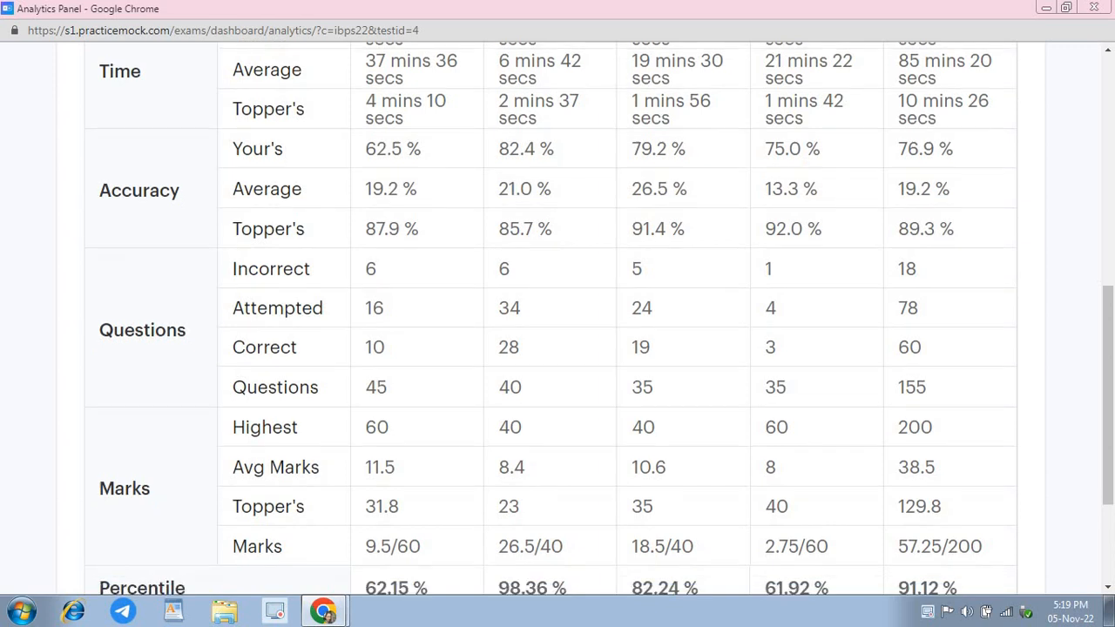
scroll("down", 3)
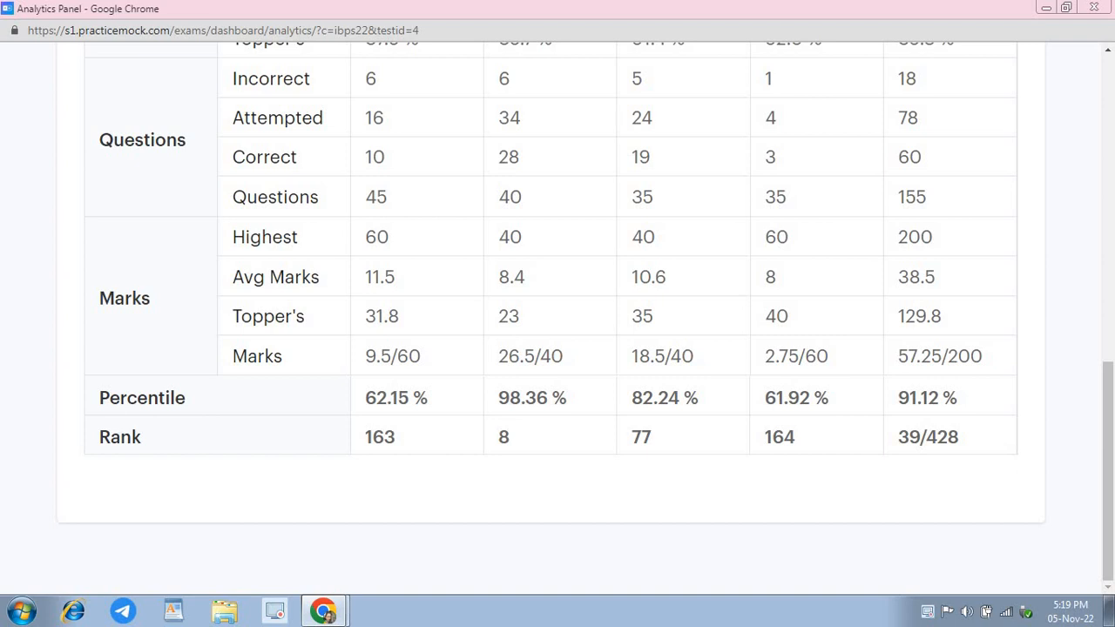
scroll("up", 3)
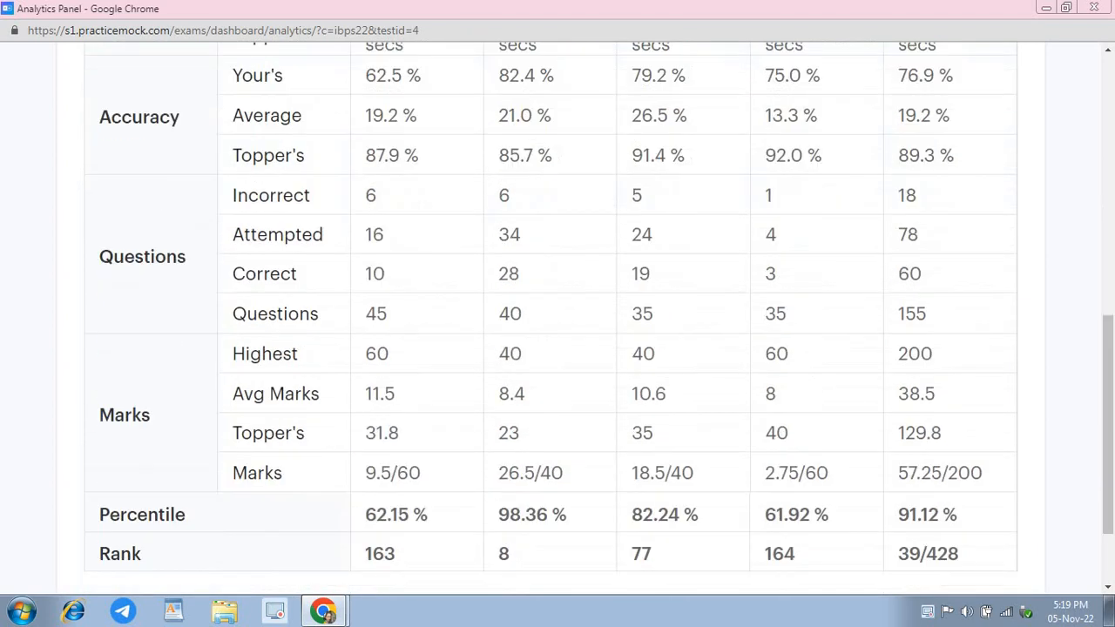
scroll("up", 3)
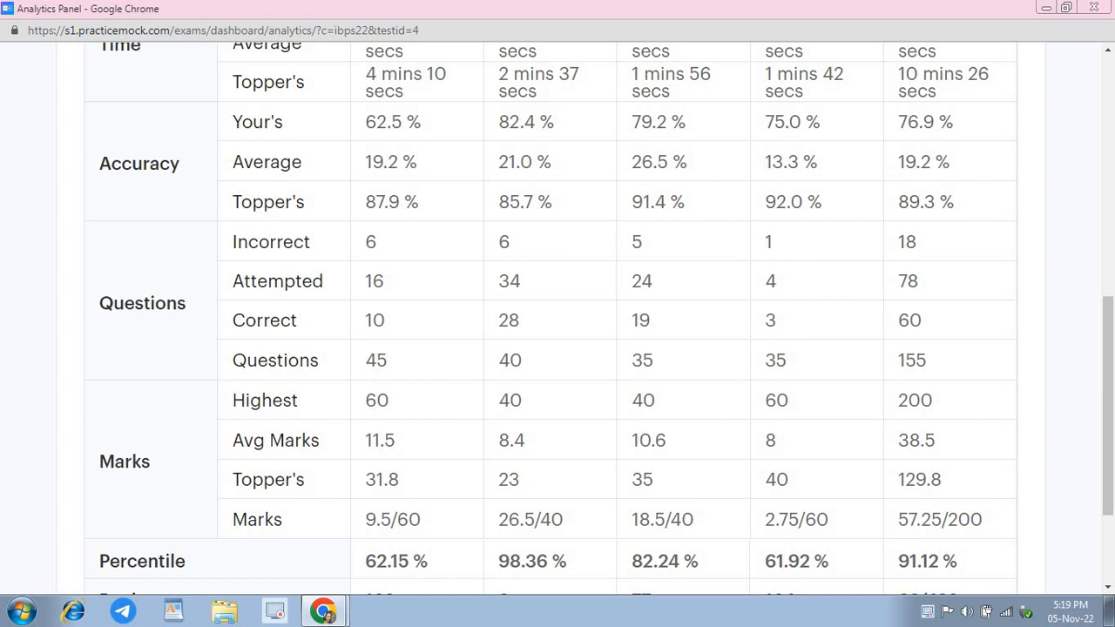
Scroll past the Rank row and back up to the summary: 57.25/200, rank 39/428, accuracy 76.9%.
scroll("down", 3)
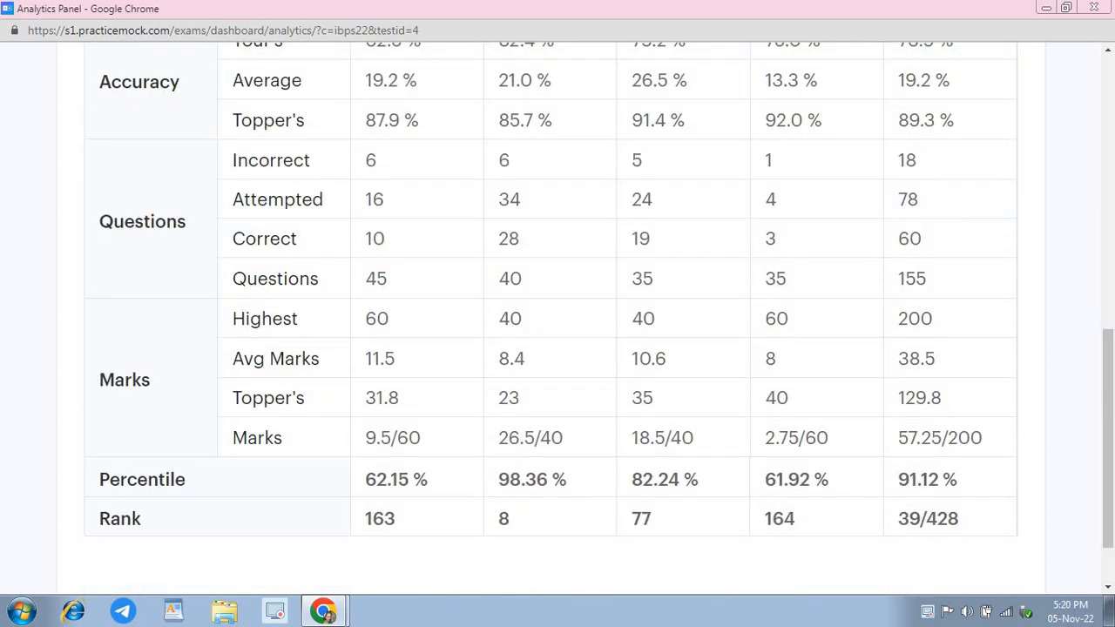
scroll("up", 3)
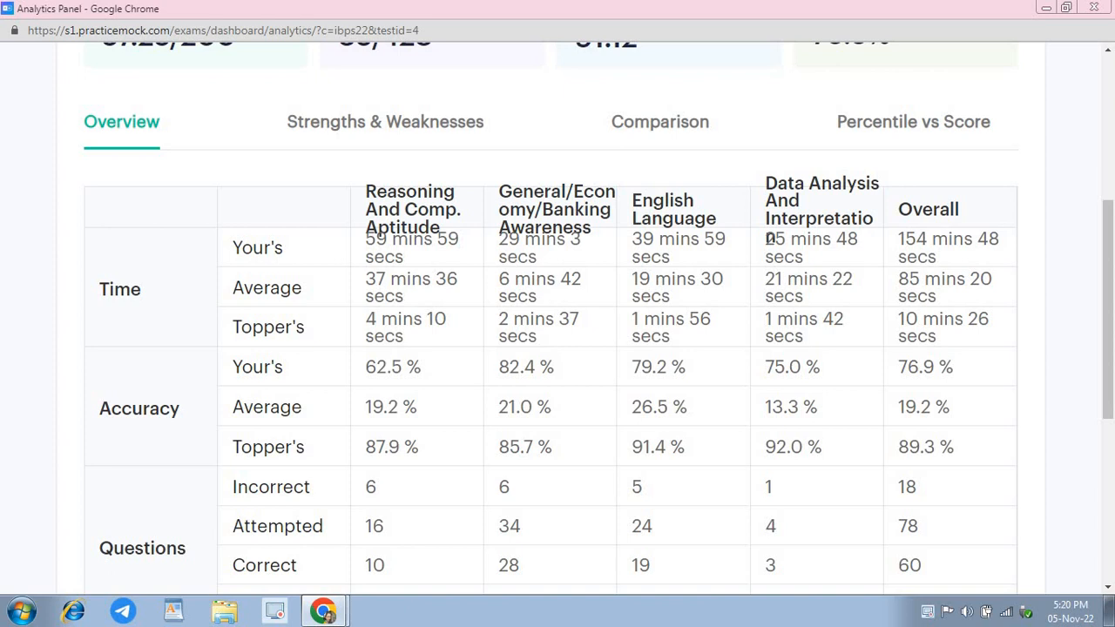
scroll("down", 3)
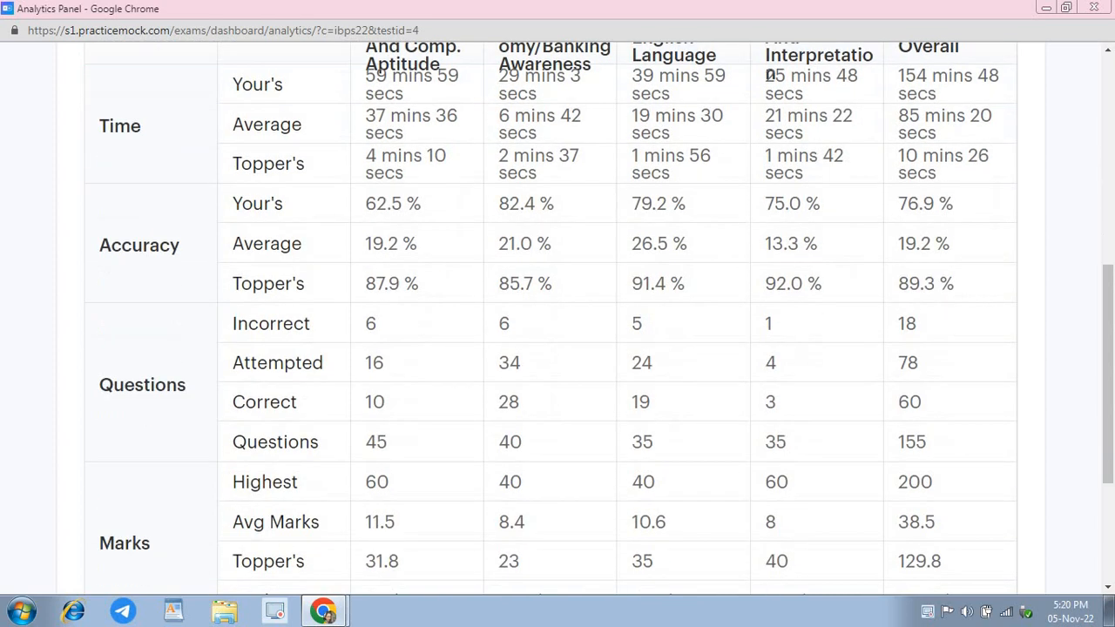
scroll("down", 3)
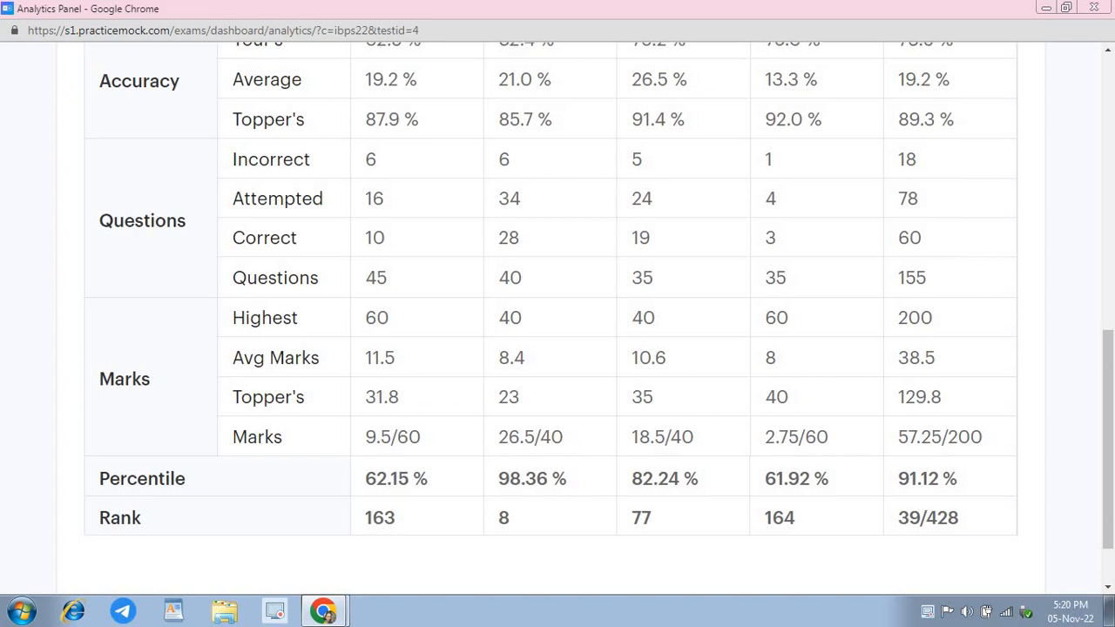
scroll("up", 3)
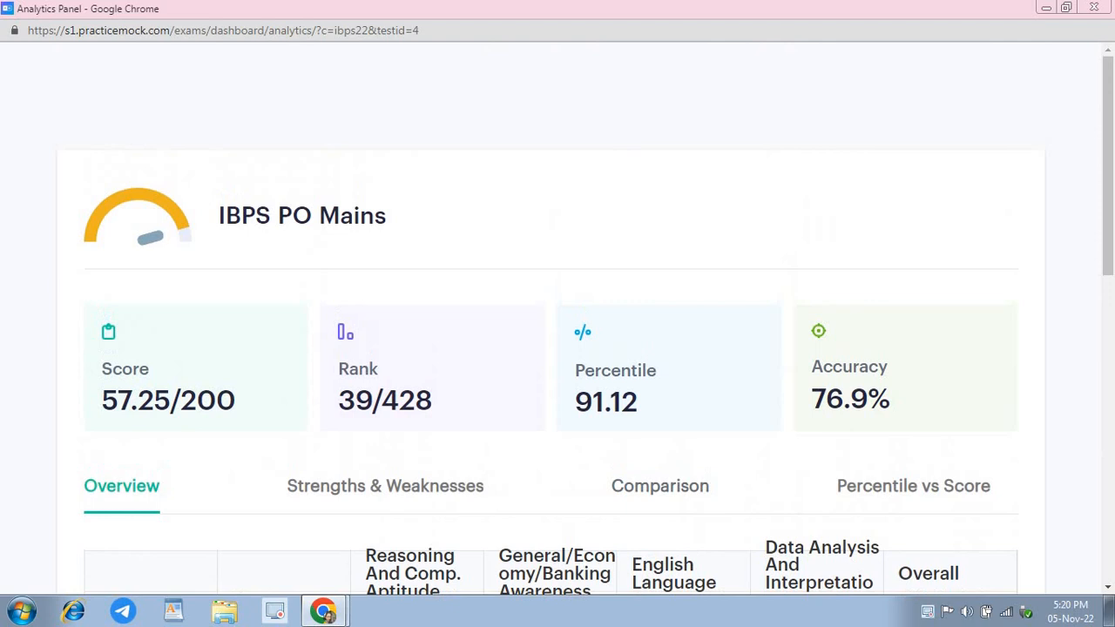